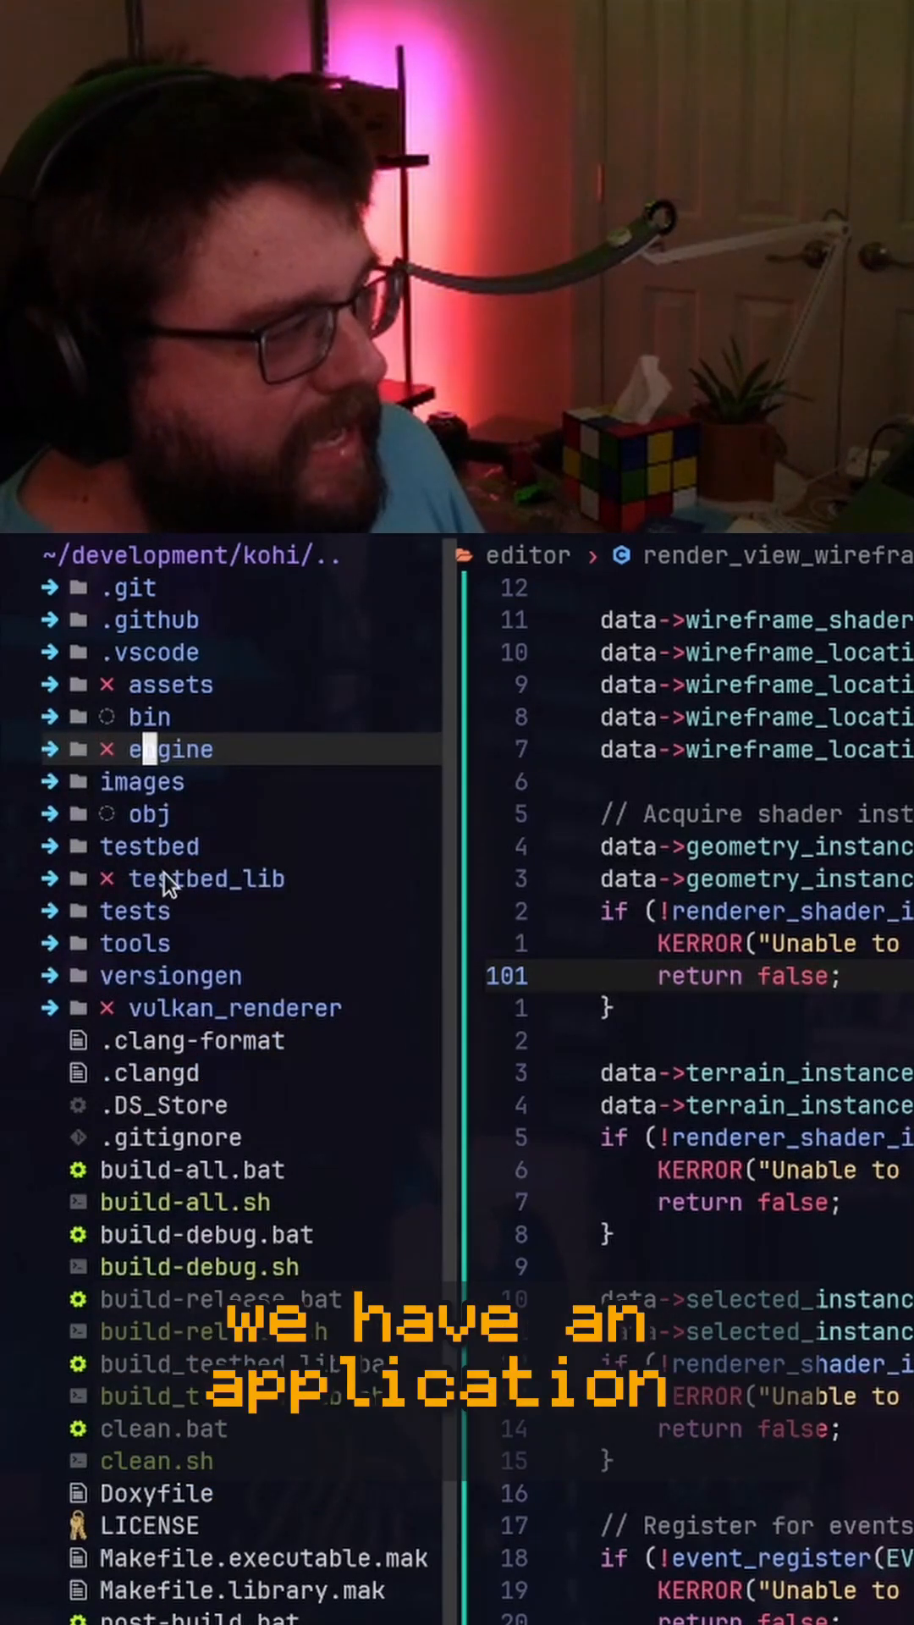
- Show testbed/src/entry.c and expand testbed_lib's src folder in the file tree
left_click(149, 846)
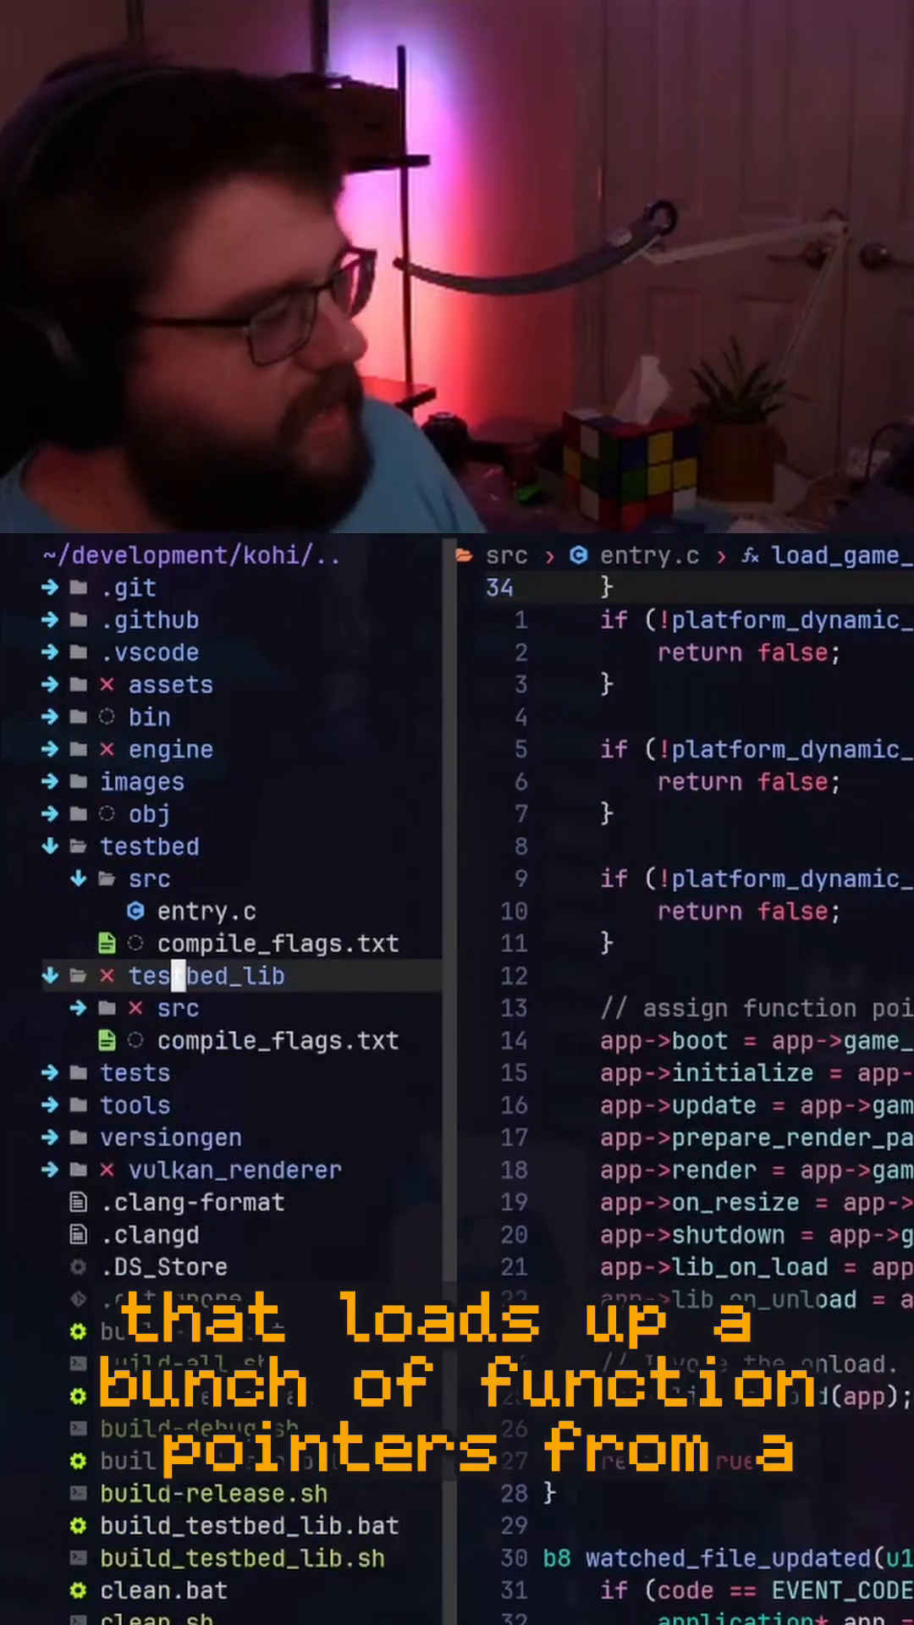
left_click(175, 1007)
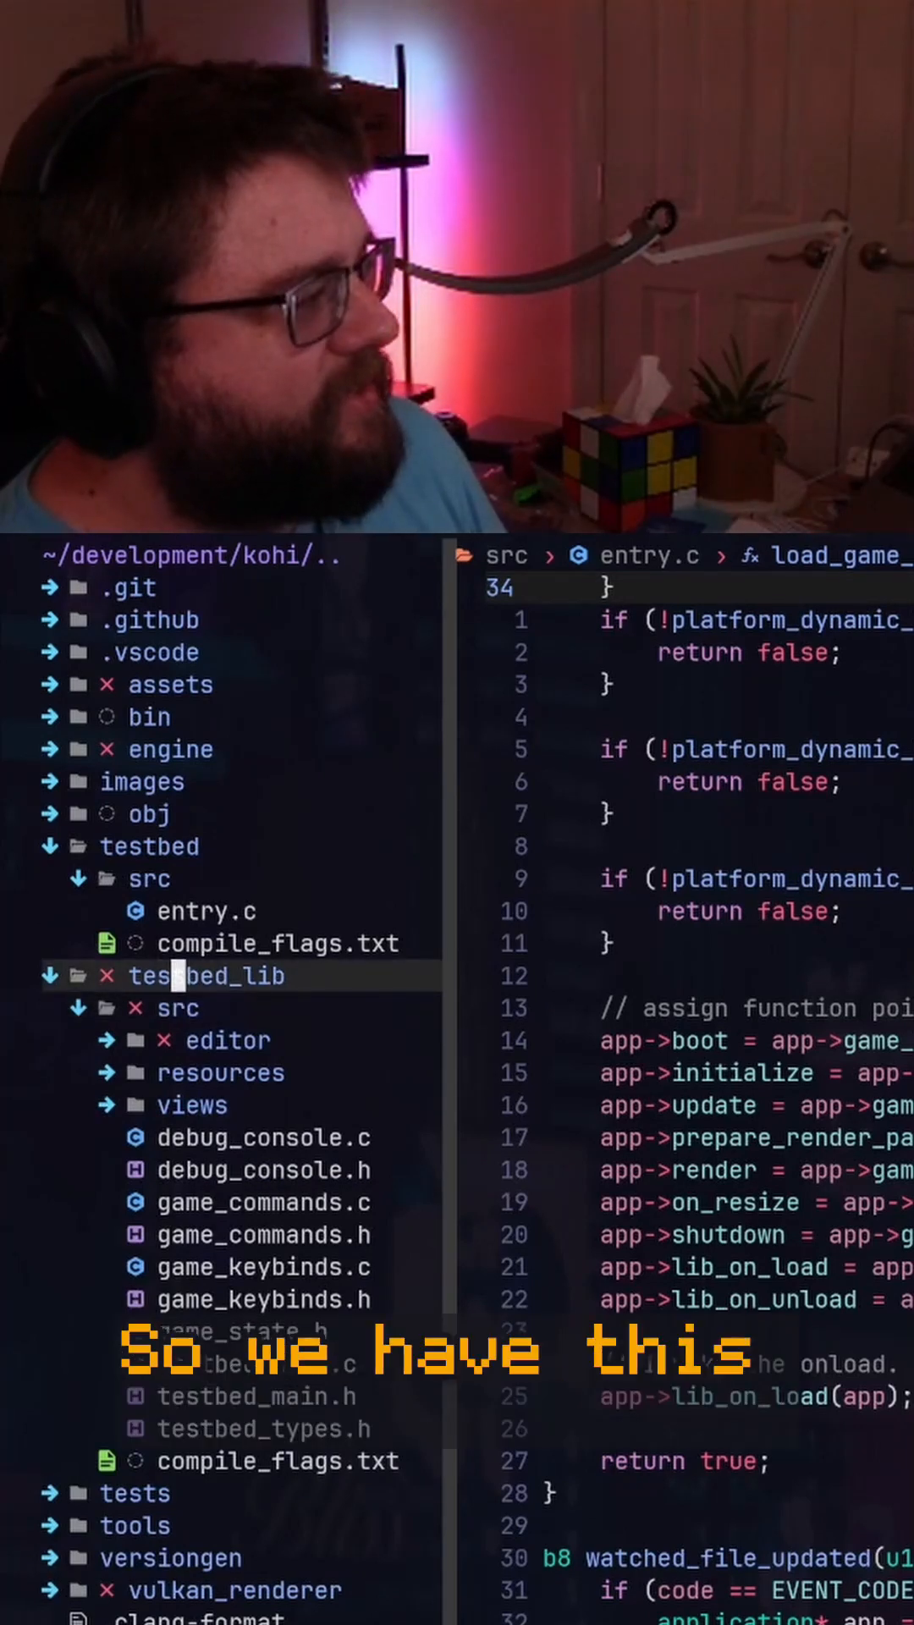